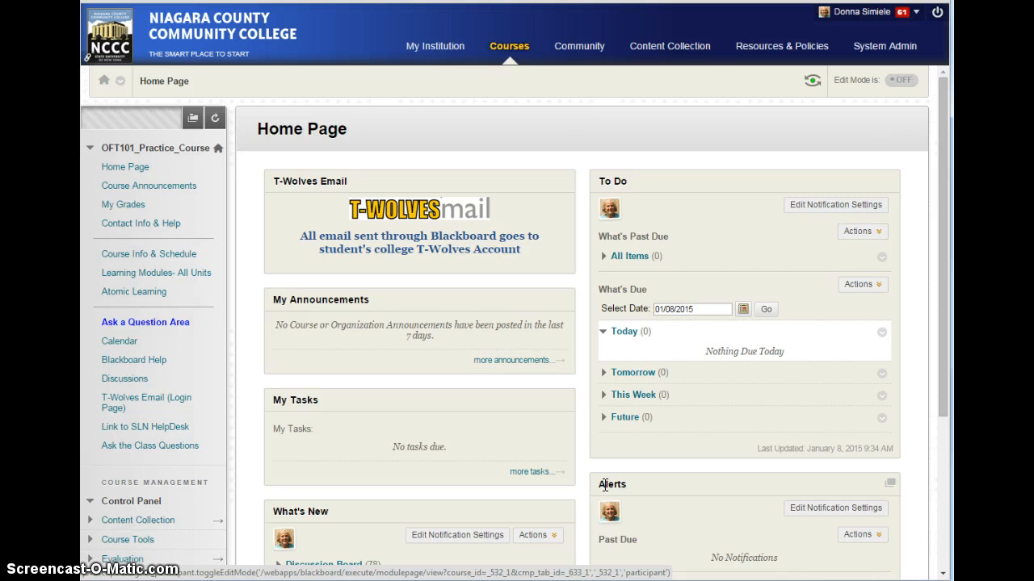
mouse_move(553, 310)
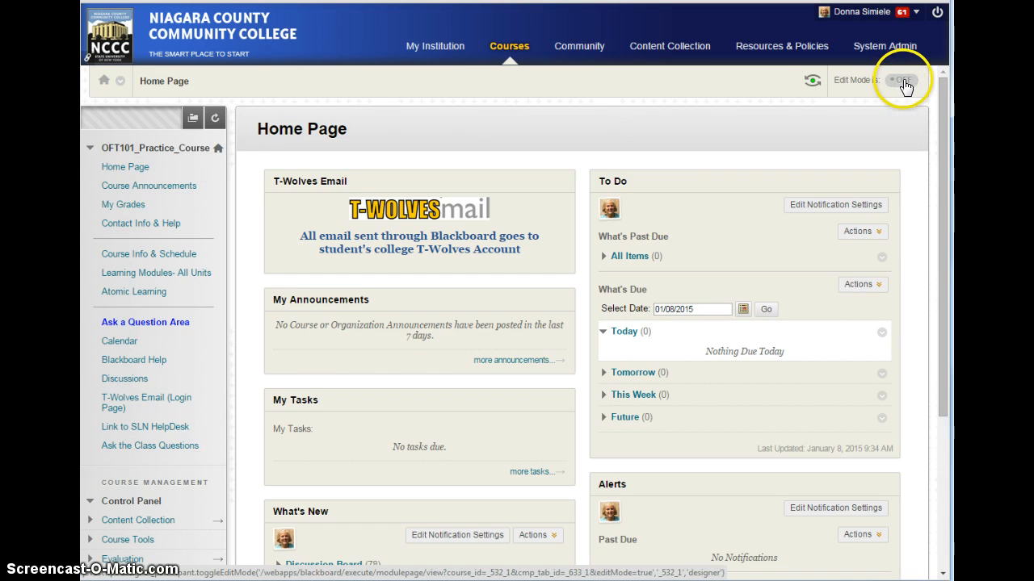
Step: Turn Edit Mode ON for the OFT101 practice course home page
click(902, 81)
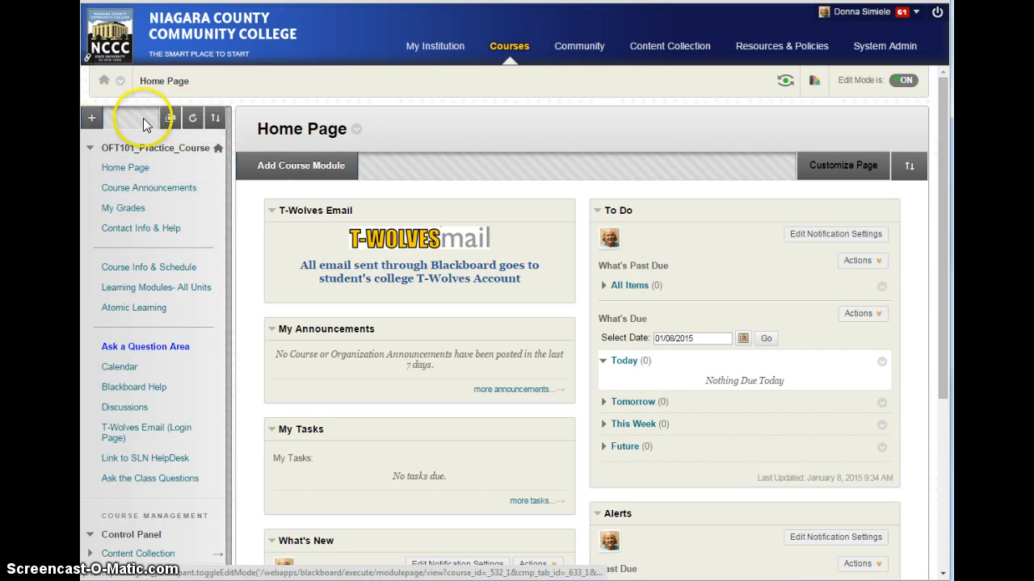
Step: Show the Add Menu Item choices above the course menu
click(92, 118)
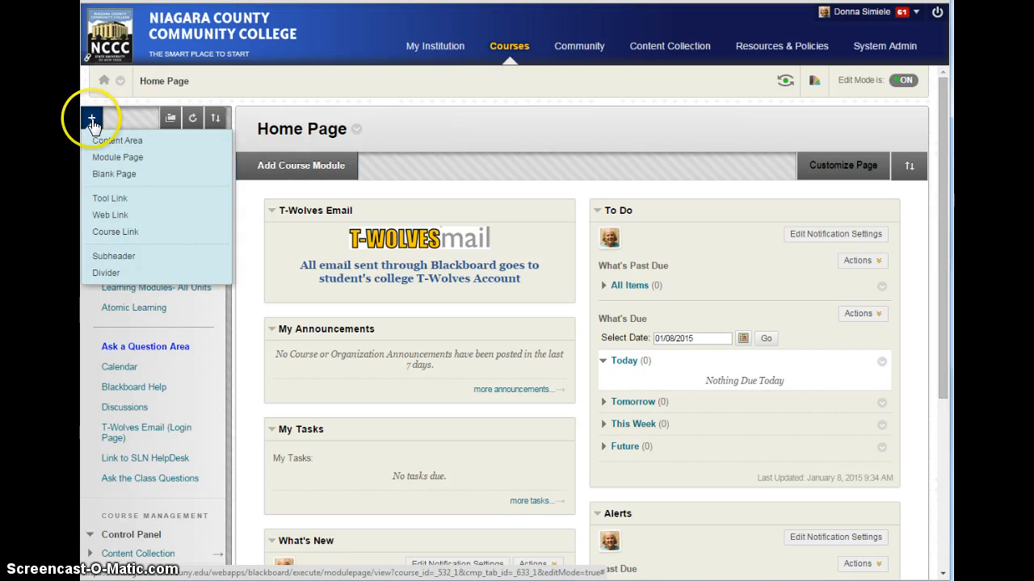
mouse_move(92, 118)
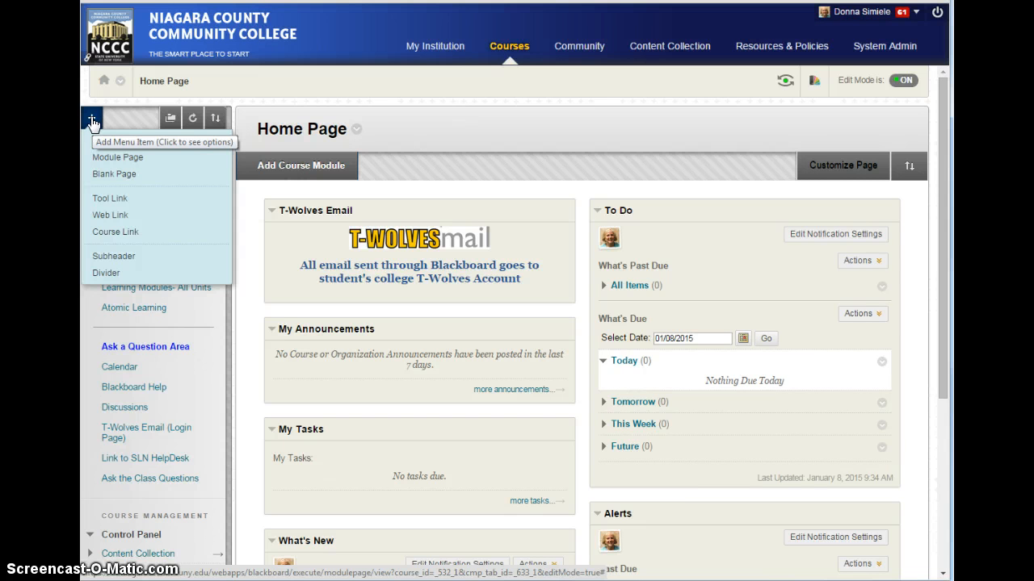
mouse_move(105, 139)
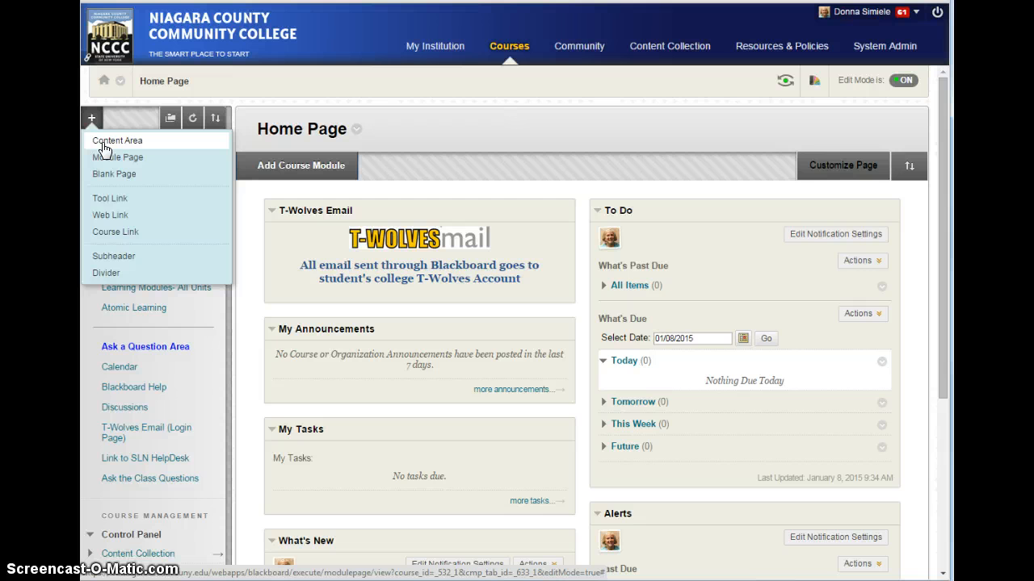
Step: Create a content area named START HERE, available to users, on the course menu
click(117, 140)
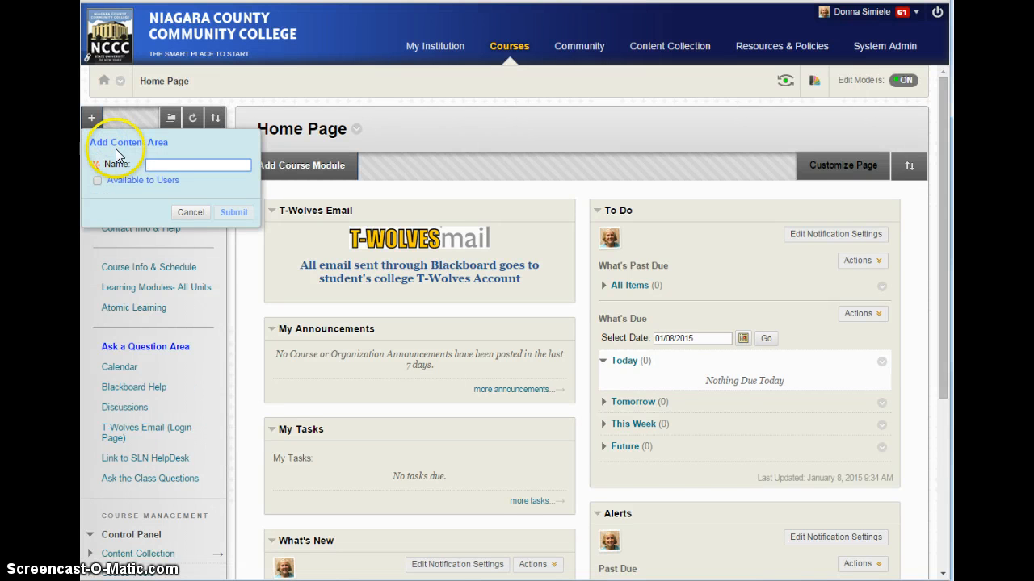
click(197, 165)
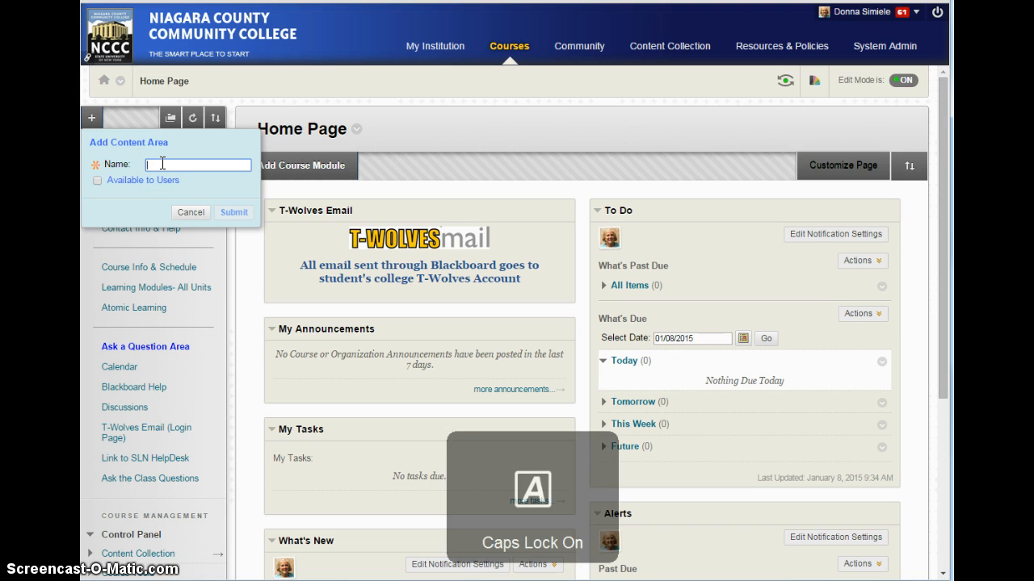
text(STI)
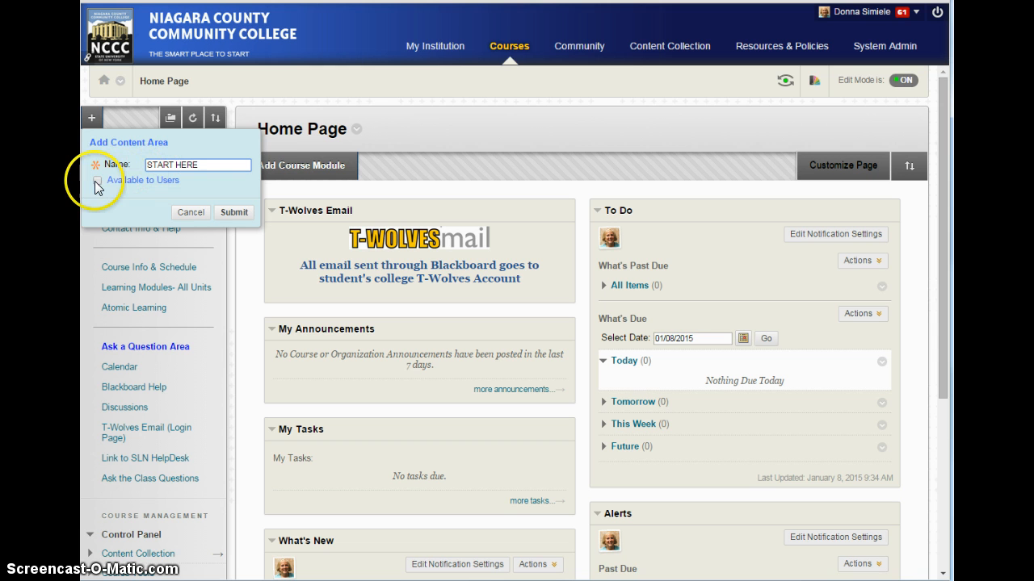
click(100, 180)
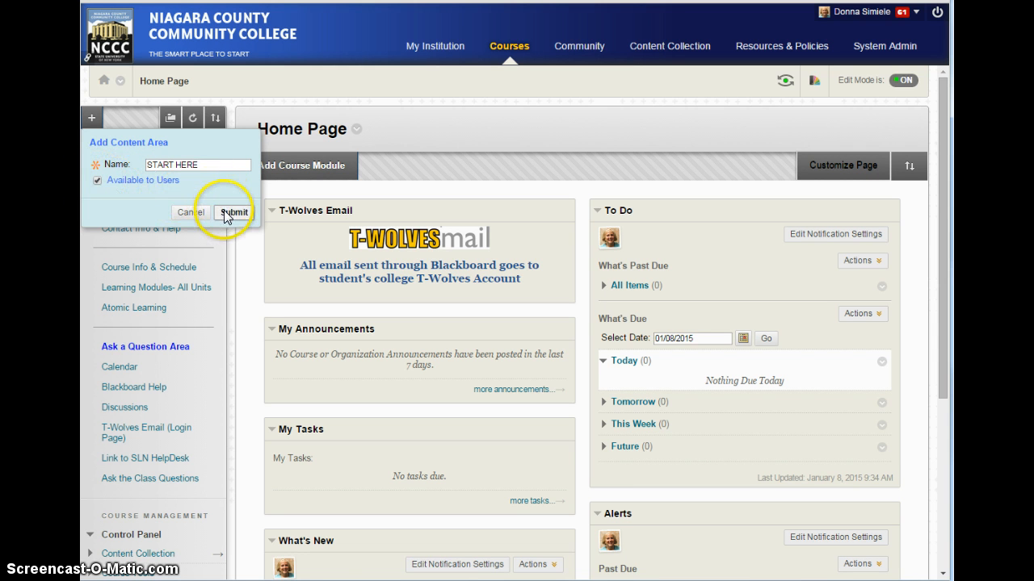
click(235, 212)
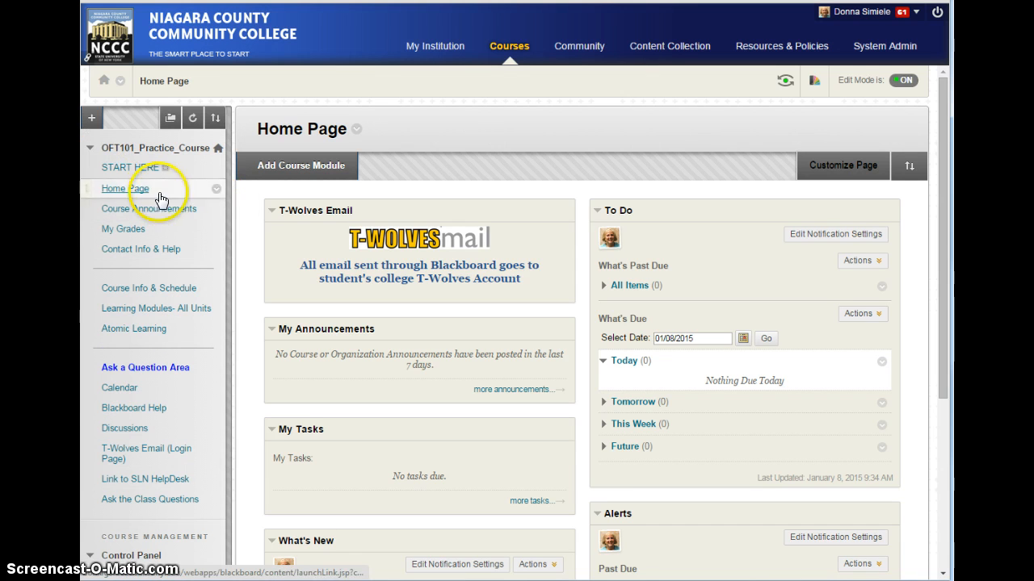
Step: Enter the empty START HERE content area from the course menu
click(131, 166)
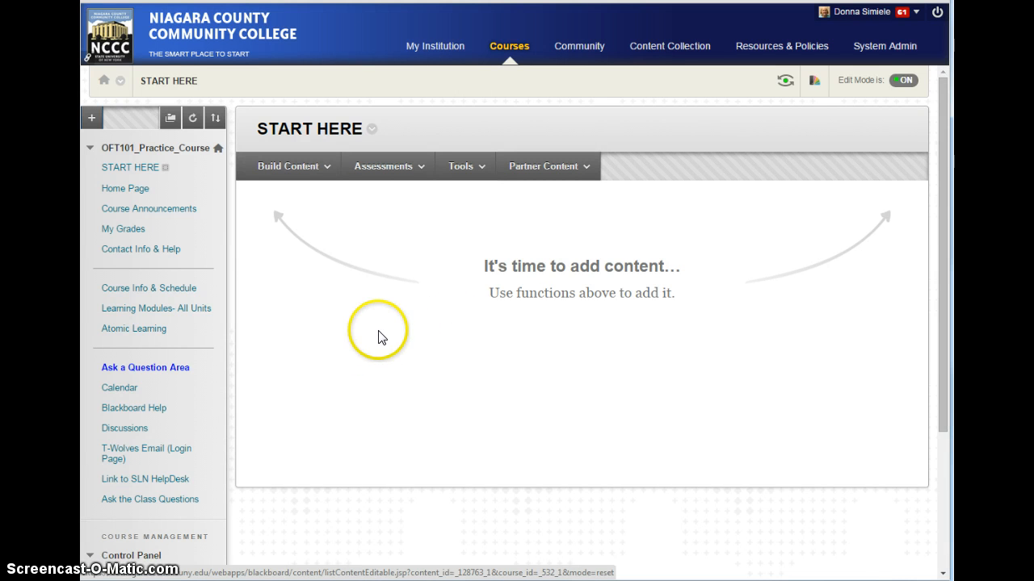
Step: Start a new Item from the Build Content menu inside START HERE
click(288, 164)
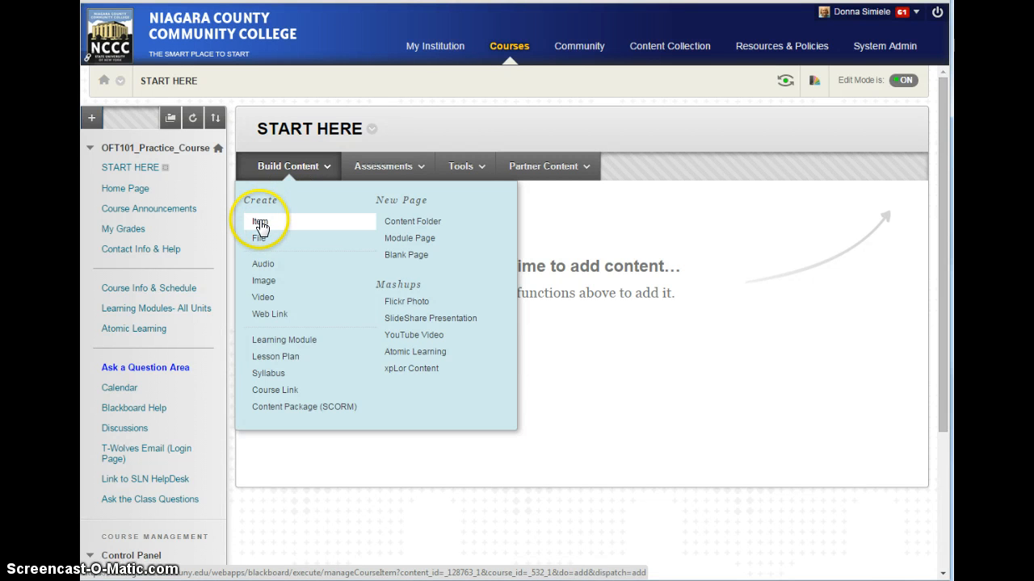
click(258, 221)
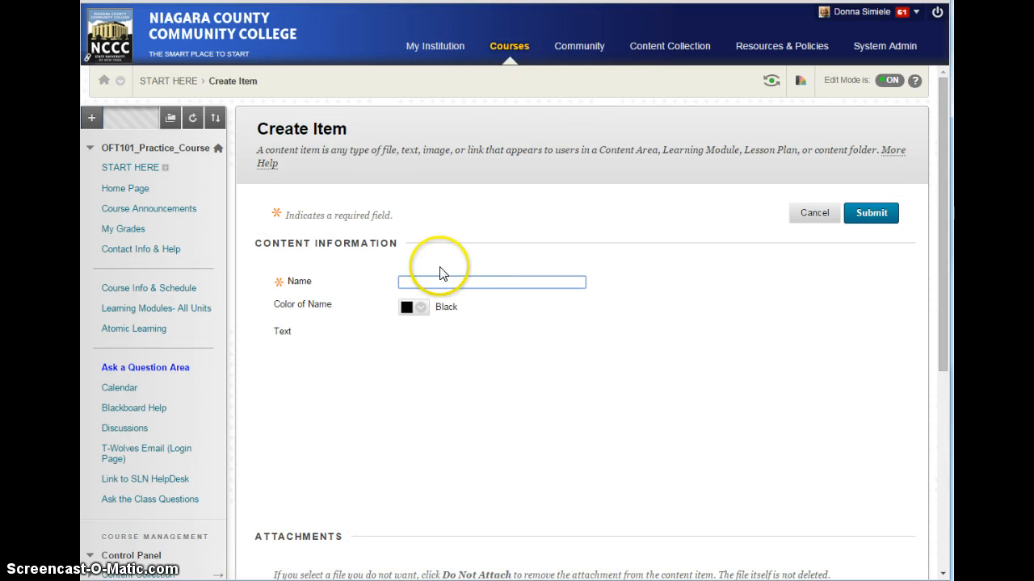
Step: Name the new item 'Getting Started in OFT101'
click(491, 281)
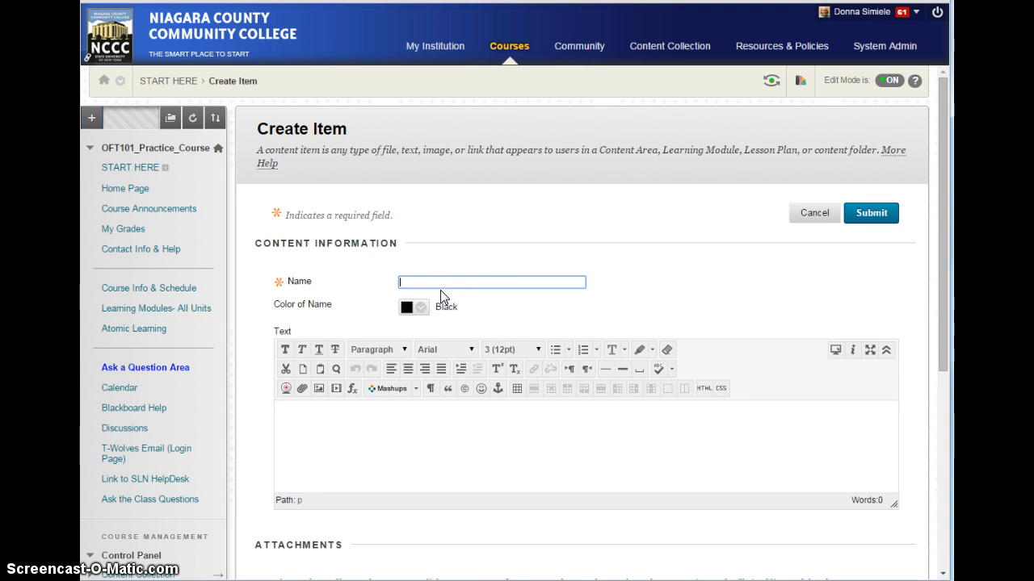
text(G)
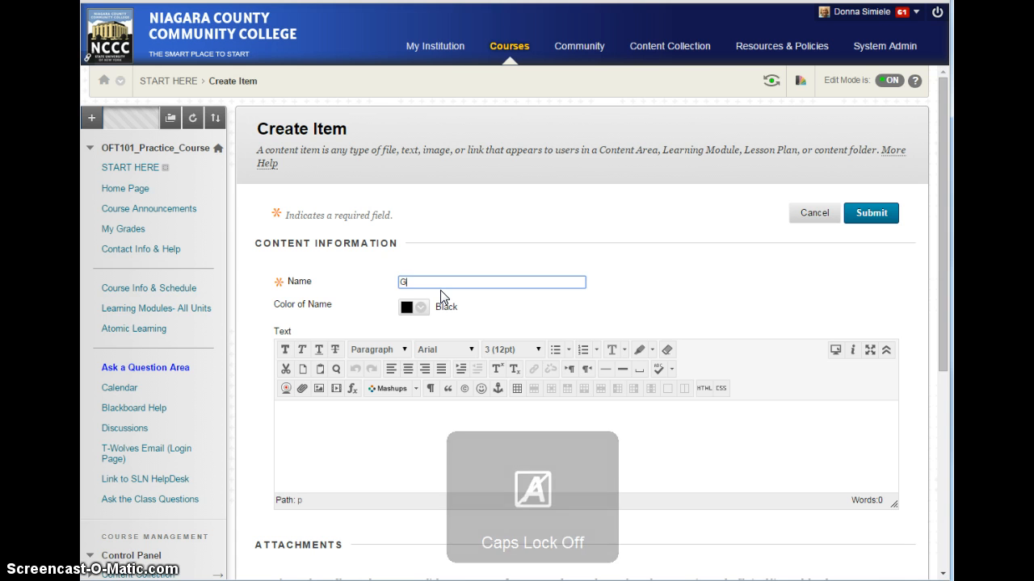
text(etting St)
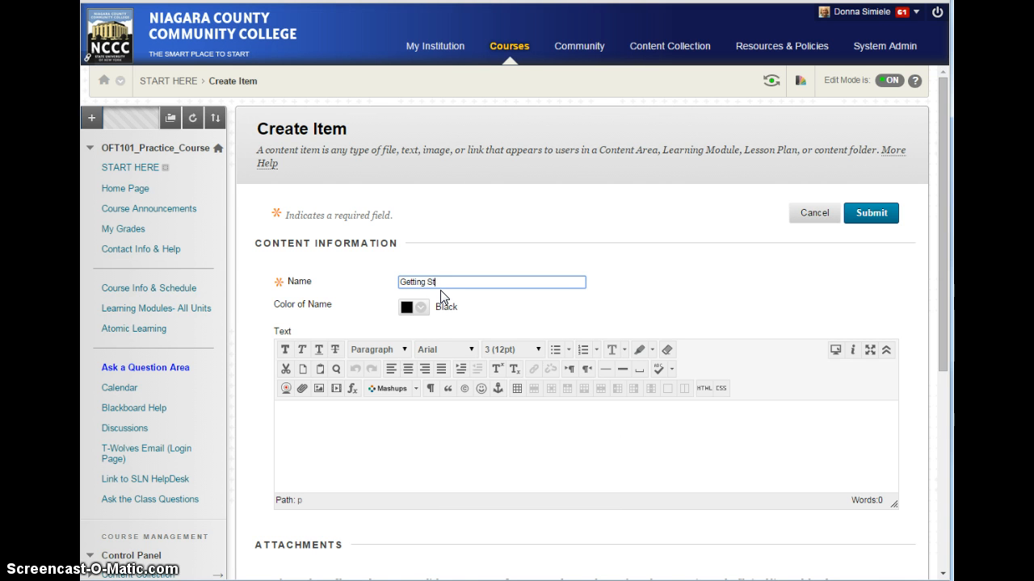
text(arted)
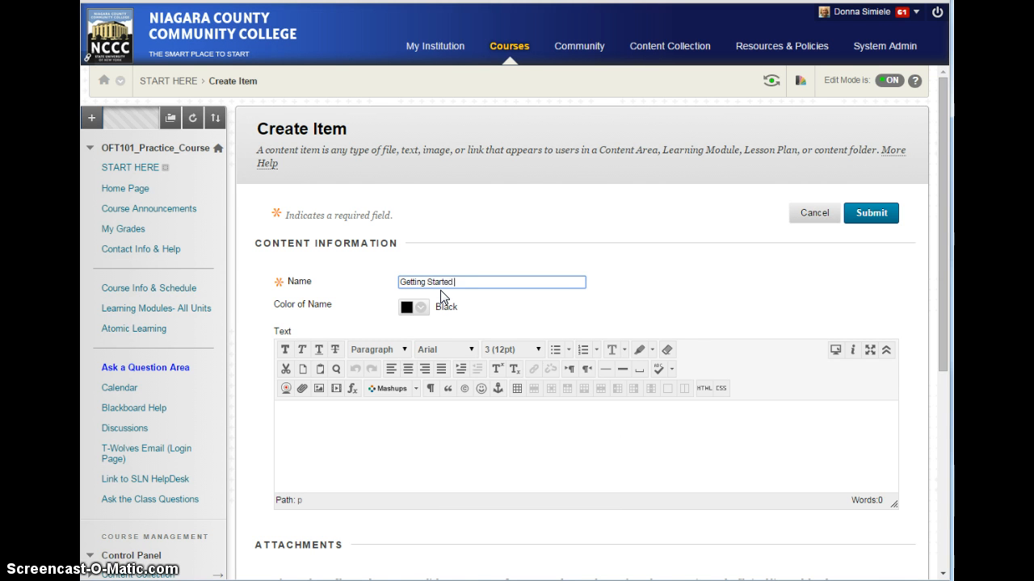
text(in OFT101)
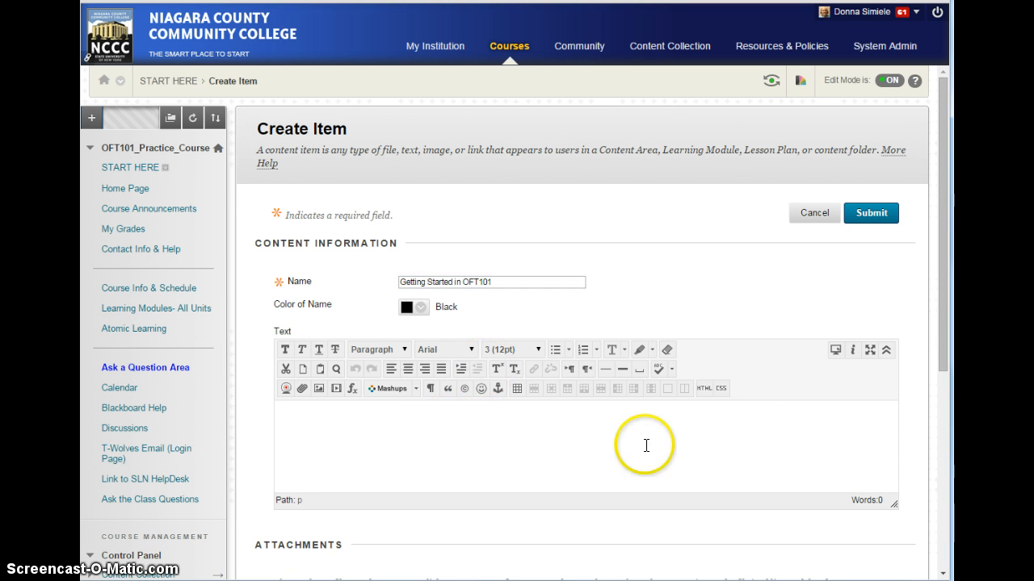
scroll(down, 3)
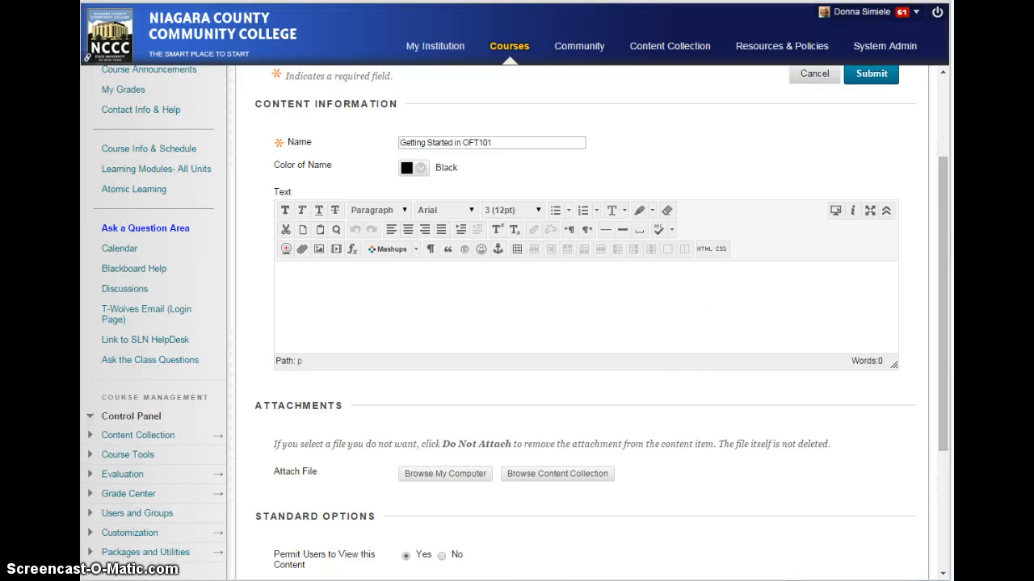
click(511, 283)
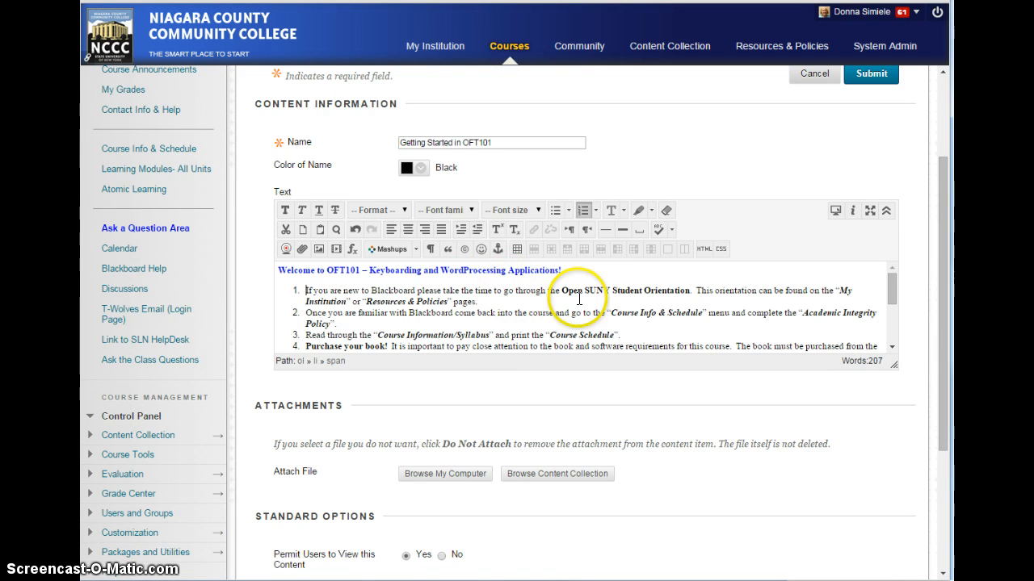
scroll(down, 3)
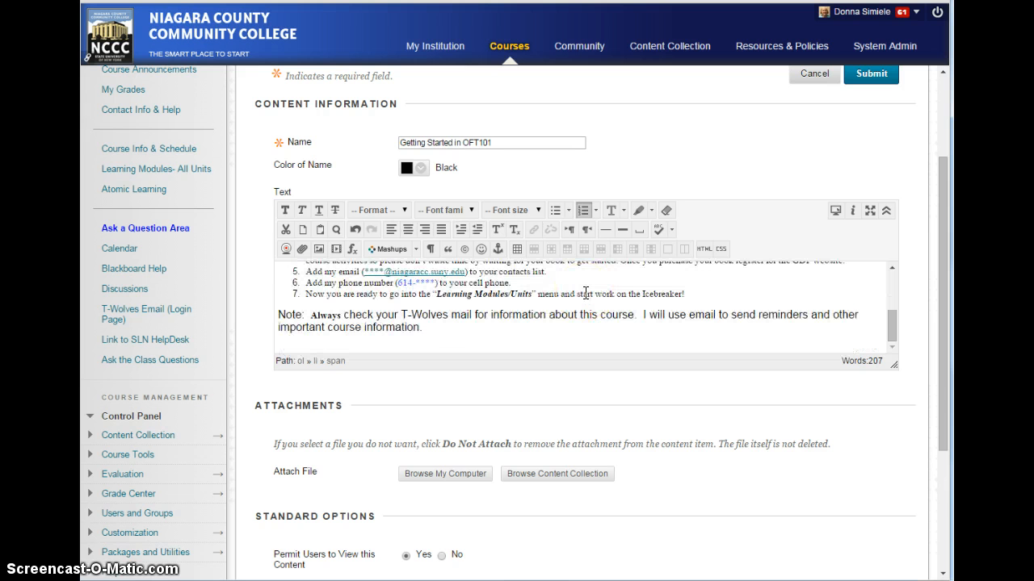
click(460, 298)
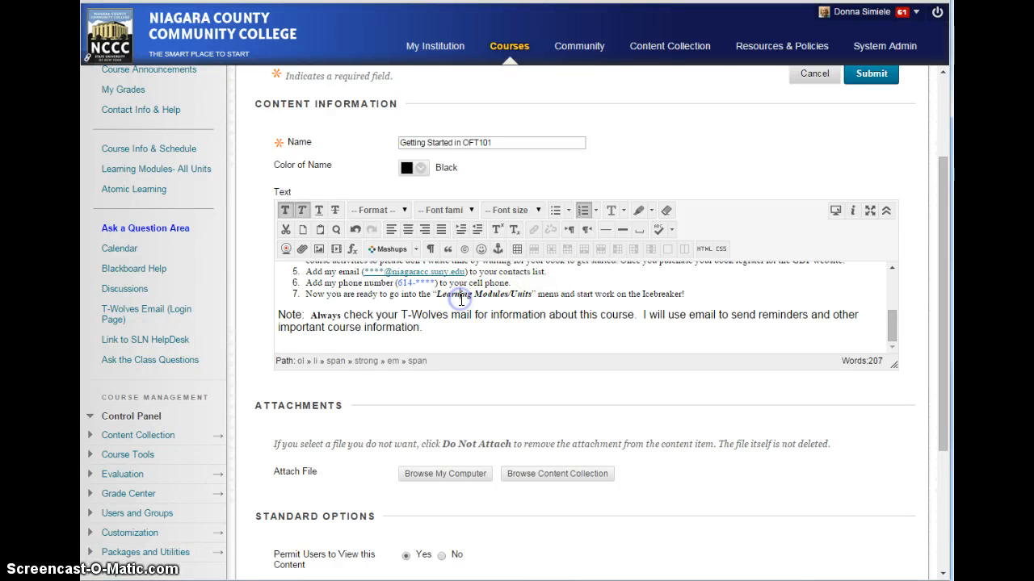
scroll(up, 3)
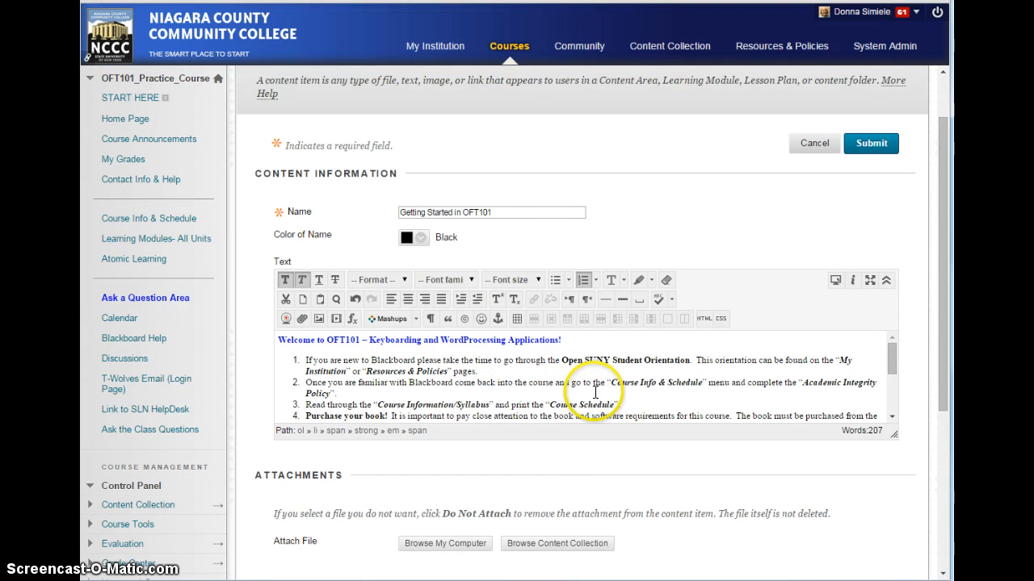
scroll(down, 3)
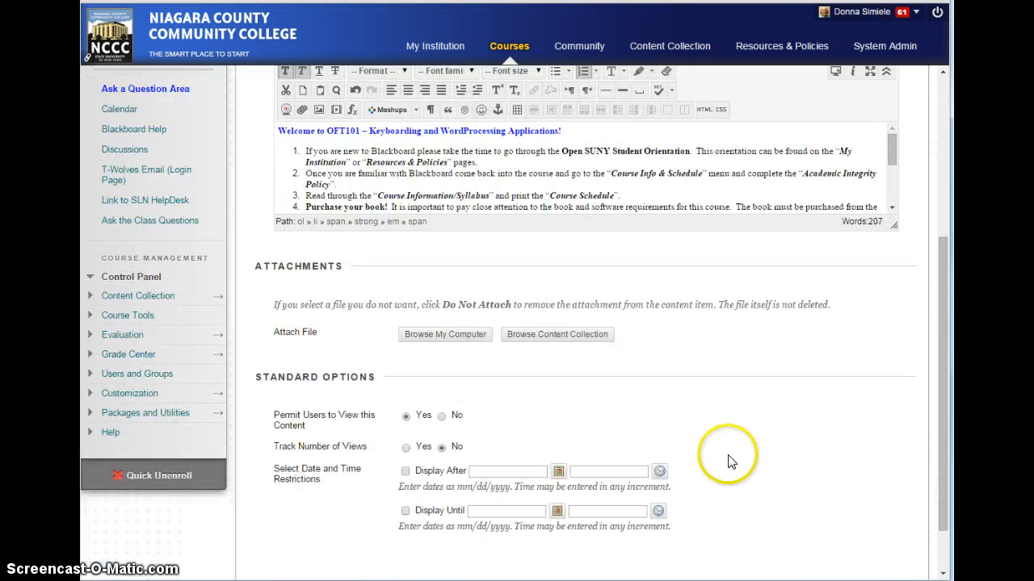
mouse_move(362, 407)
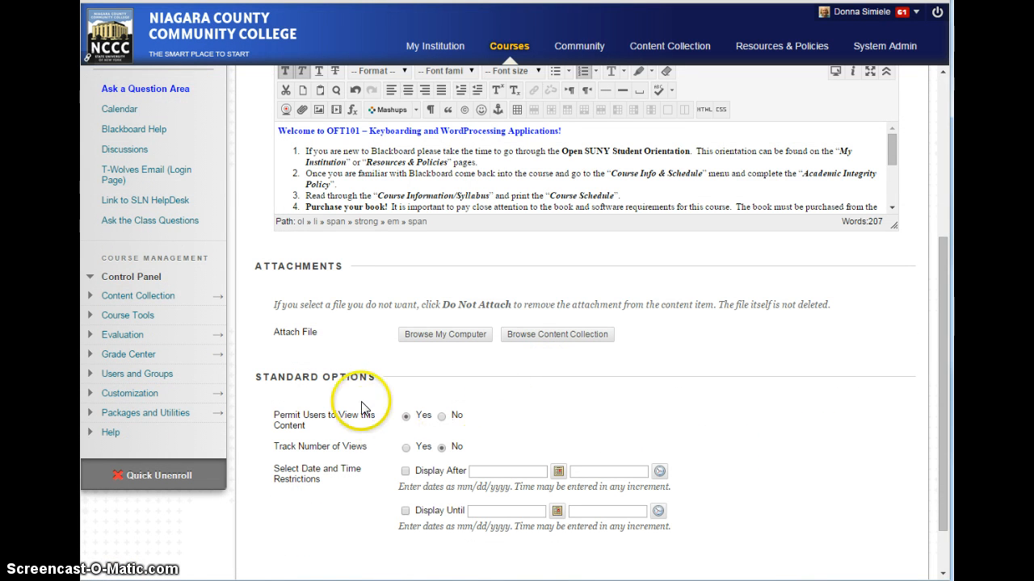
mouse_move(304, 436)
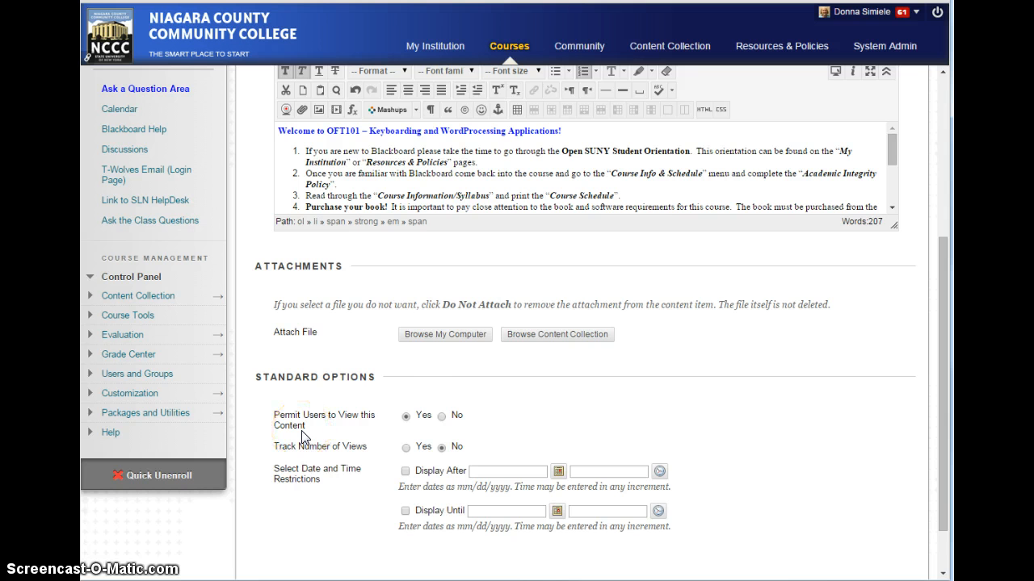
Step: Set Track Number of Views to Yes and submit the item
scroll(down, 3)
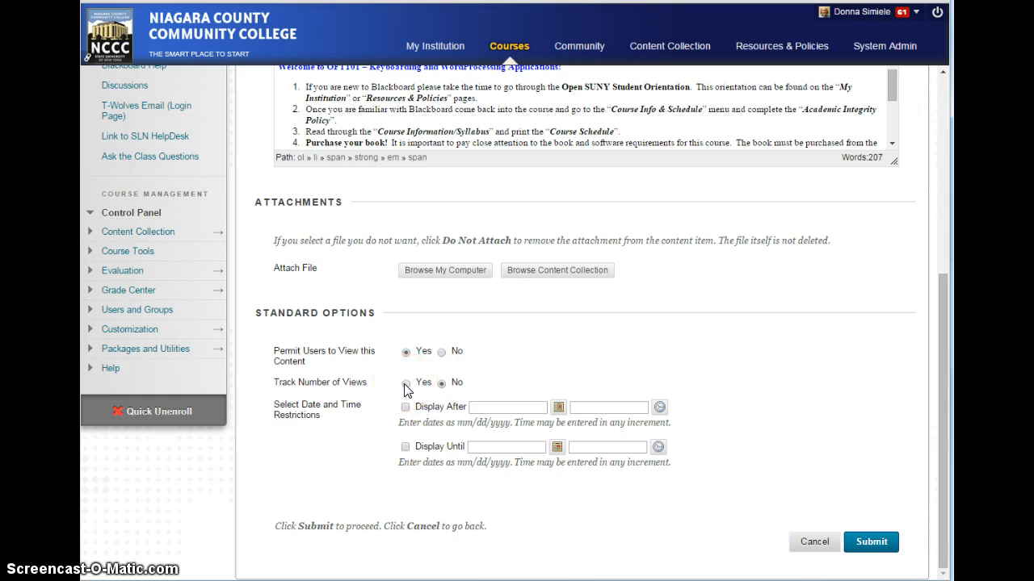
click(405, 381)
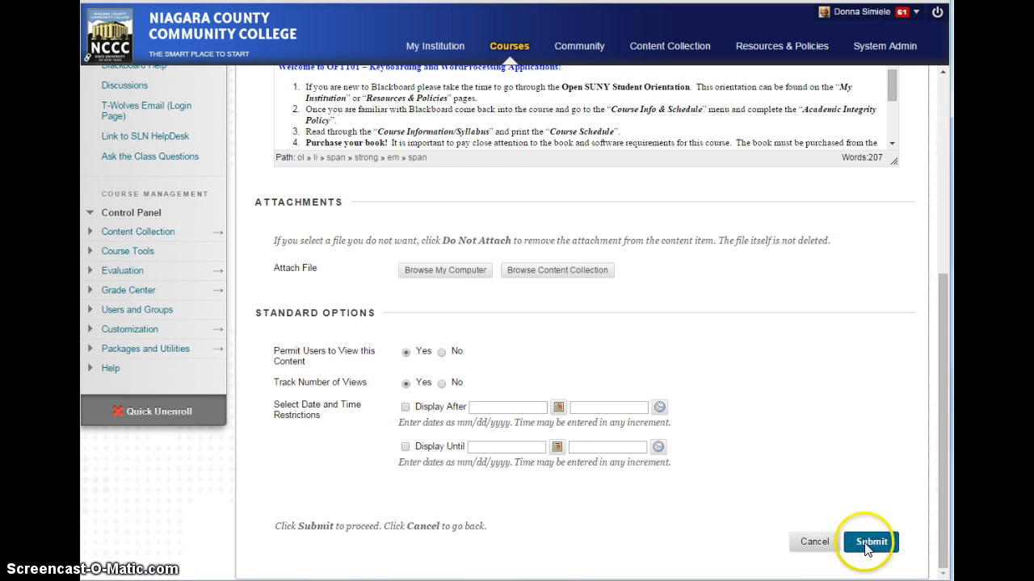
click(871, 543)
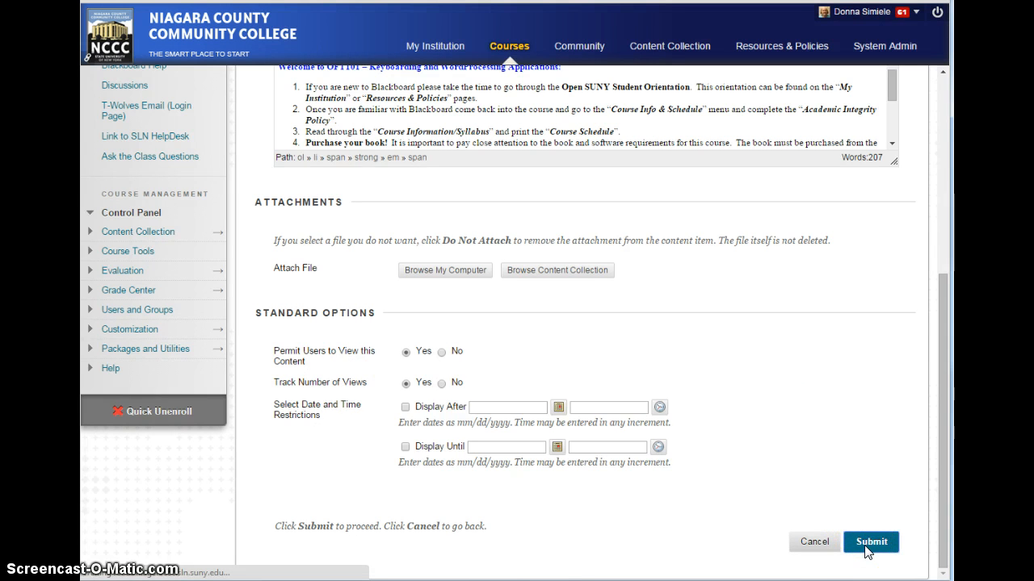
Step: Submit and review the Getting Started in OFT101 item listed in START HERE
click(870, 542)
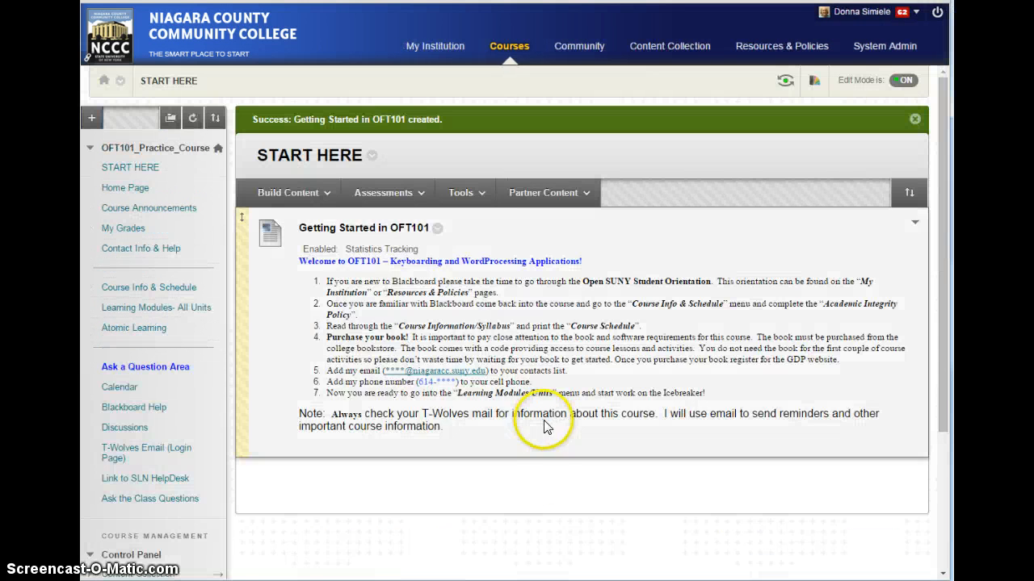
mouse_move(149, 208)
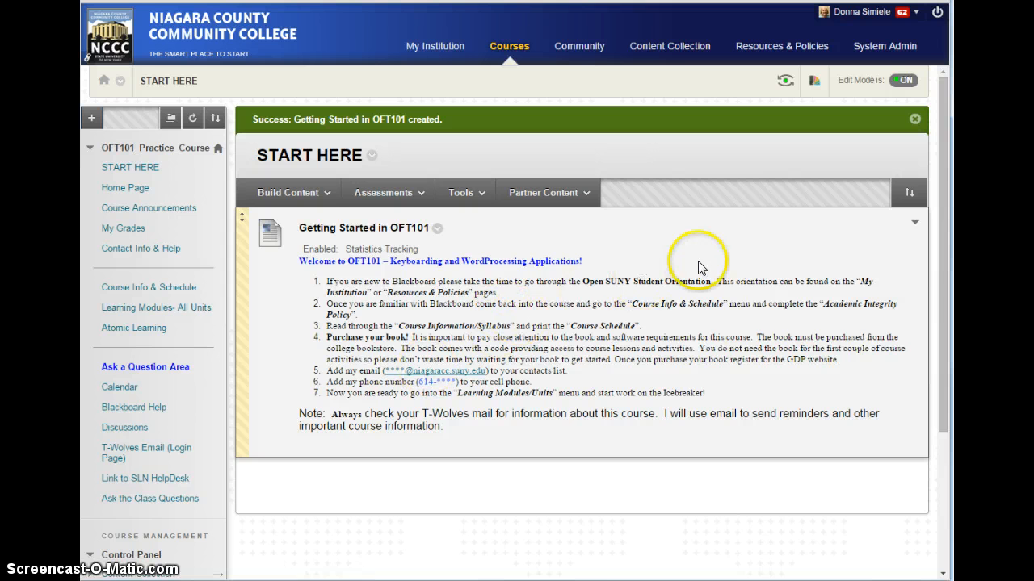
mouse_move(902, 81)
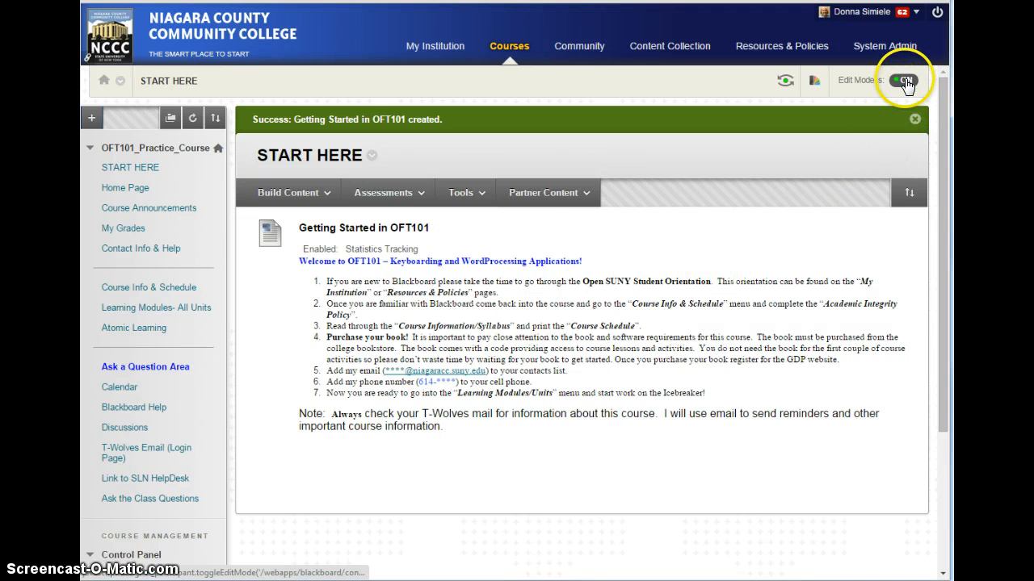
Step: Turn Edit Mode OFF and revisit START HERE via the Home Page as a student sees it
click(901, 81)
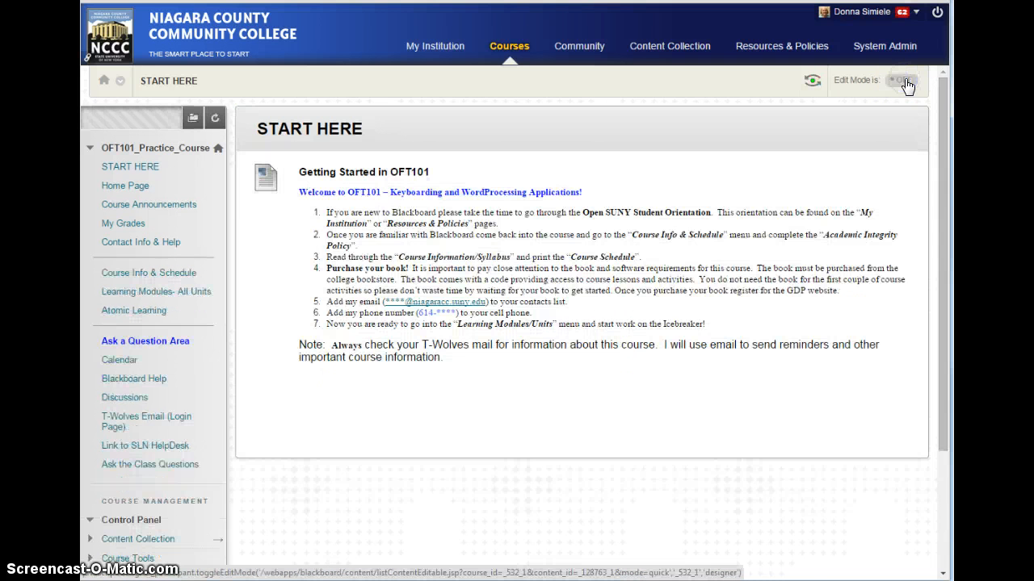
click(901, 80)
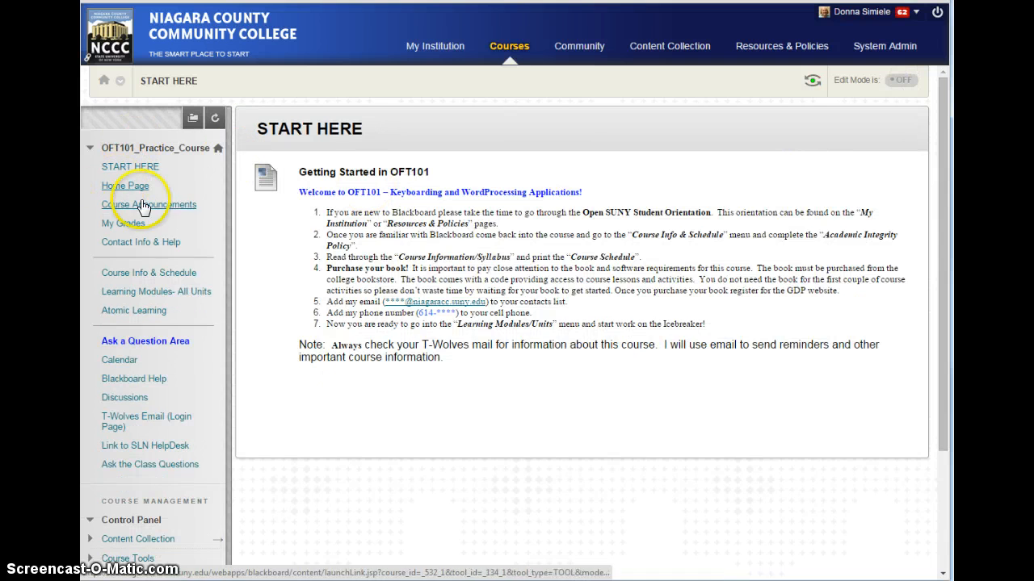
click(126, 186)
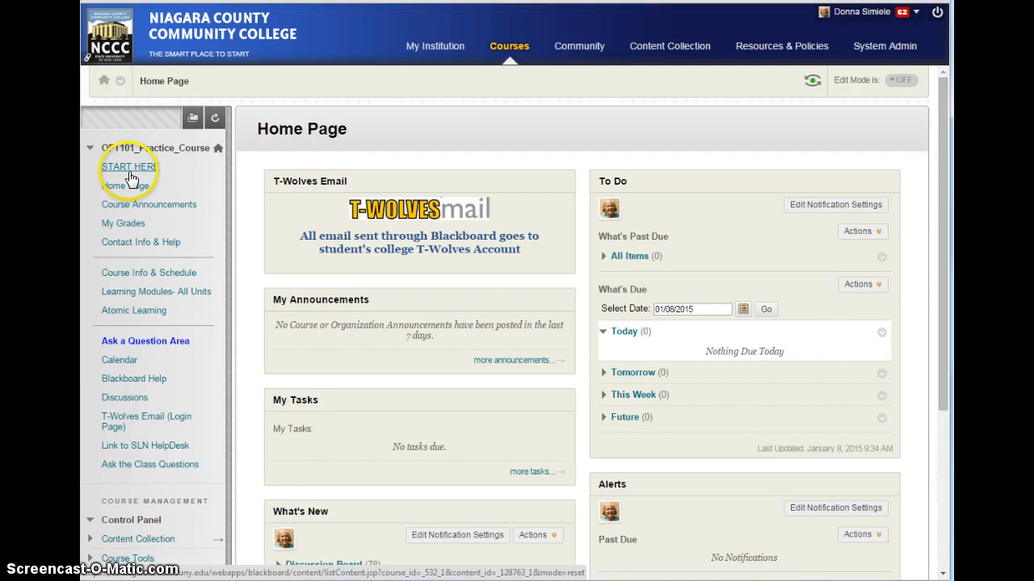
click(129, 167)
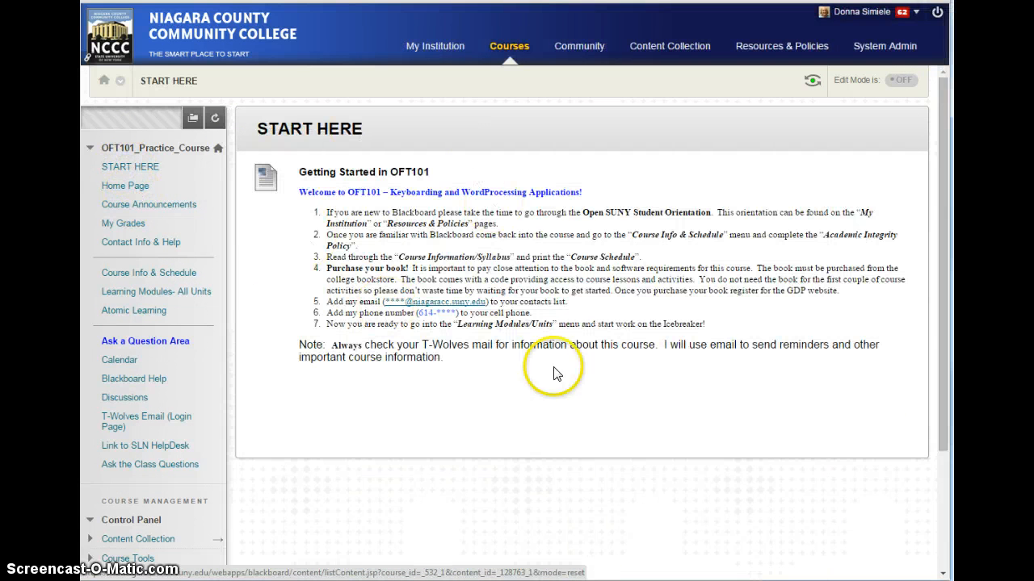
mouse_move(568, 310)
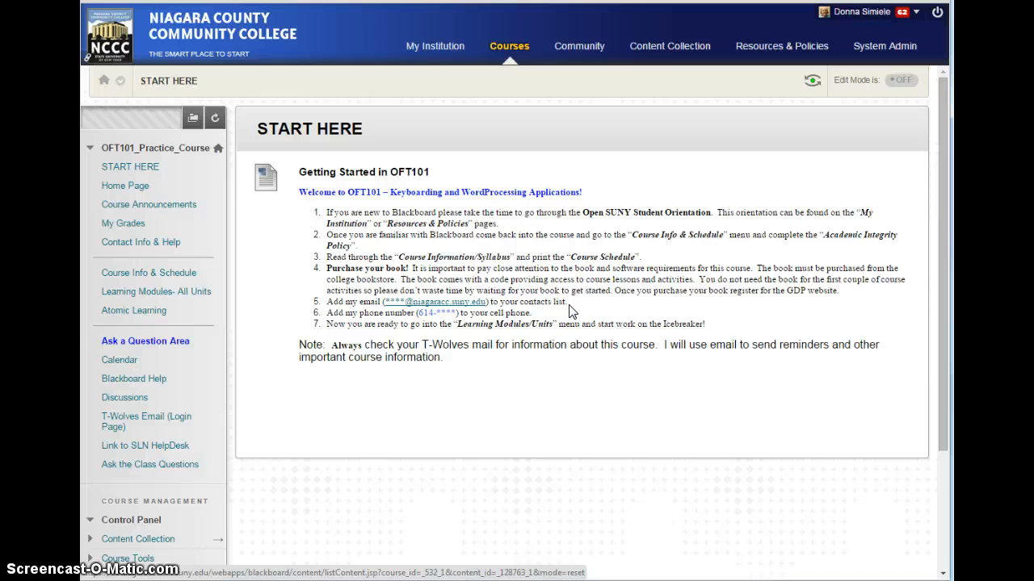
mouse_move(123, 223)
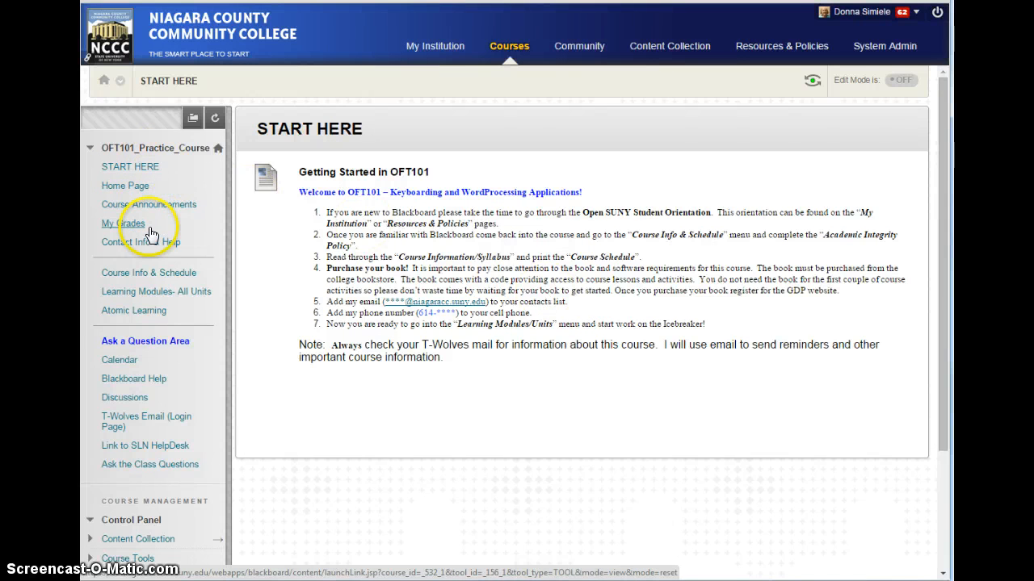